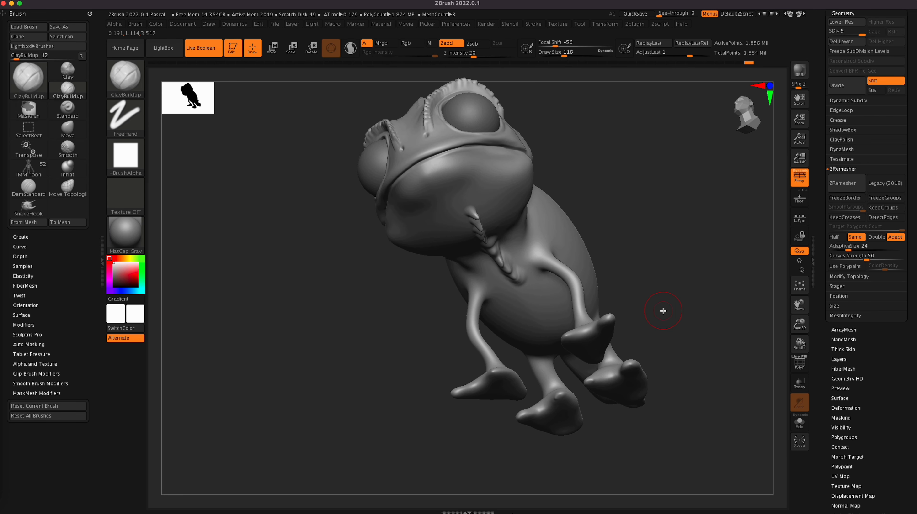
# - Turn the chameleon belly-up, switch to the Standard brush and zoom onto the torso underside
pyautogui.moveTo(664, 311); pyautogui.dragTo(654, 332)
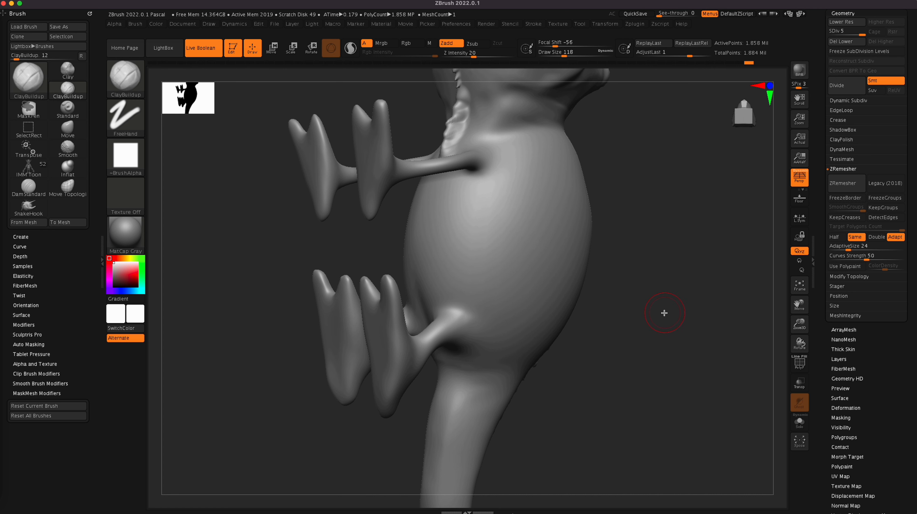
pyautogui.click(68, 89)
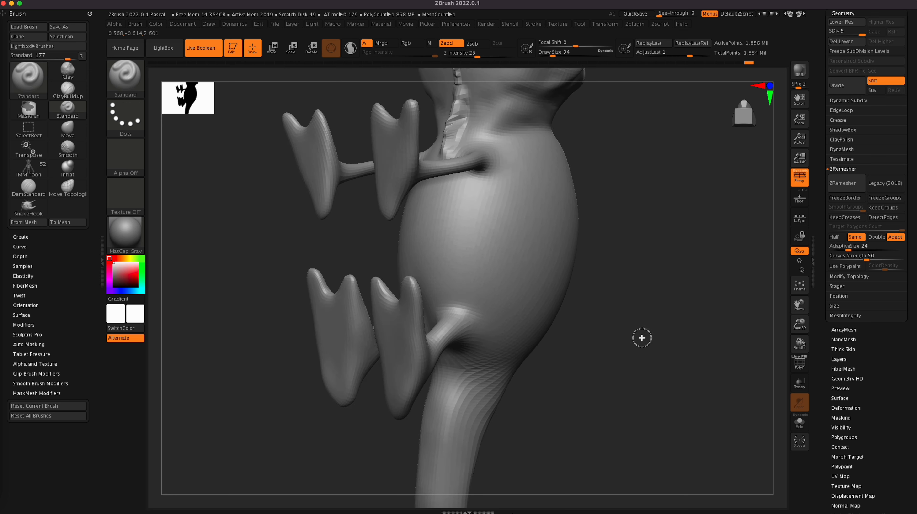
pyautogui.moveTo(641, 337); pyautogui.dragTo(447, 389)
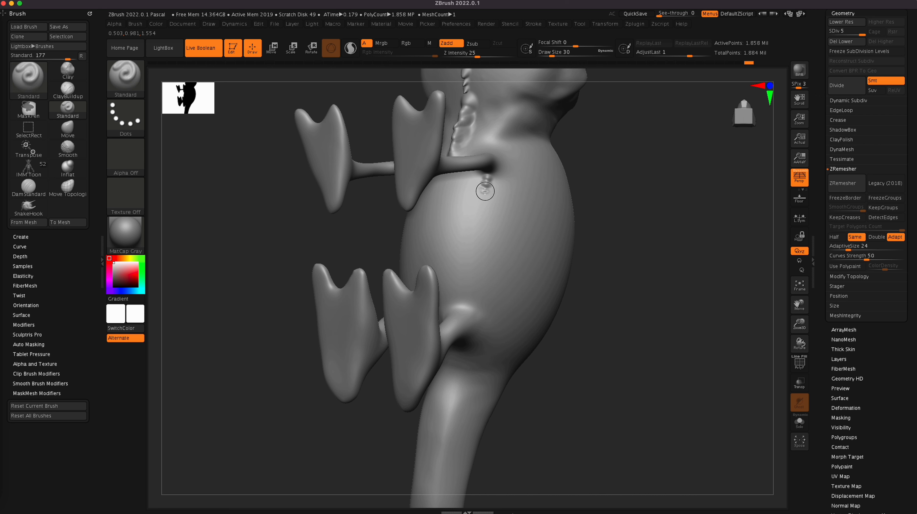
# - Stamp a row of small bumps down the belly midline and extend it toward the tail base
pyautogui.moveTo(485, 191); pyautogui.dragTo(479, 211)
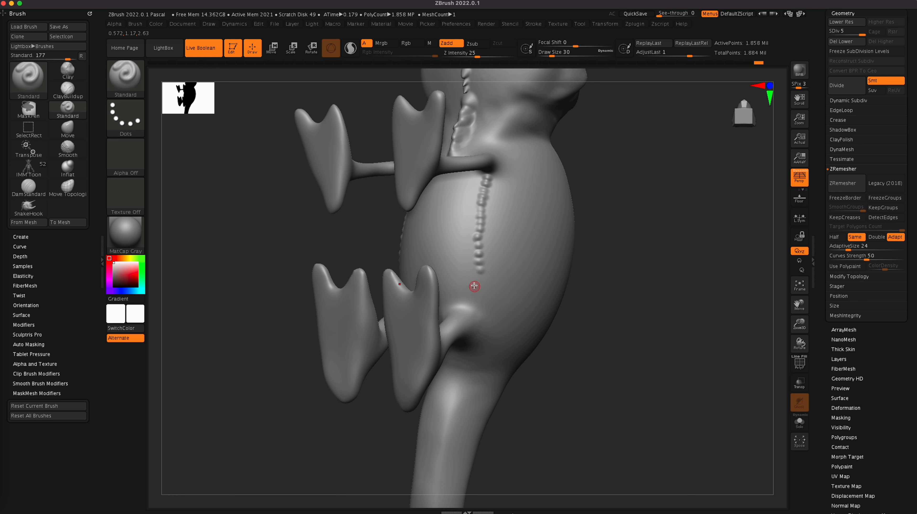
pyautogui.moveTo(483, 288)
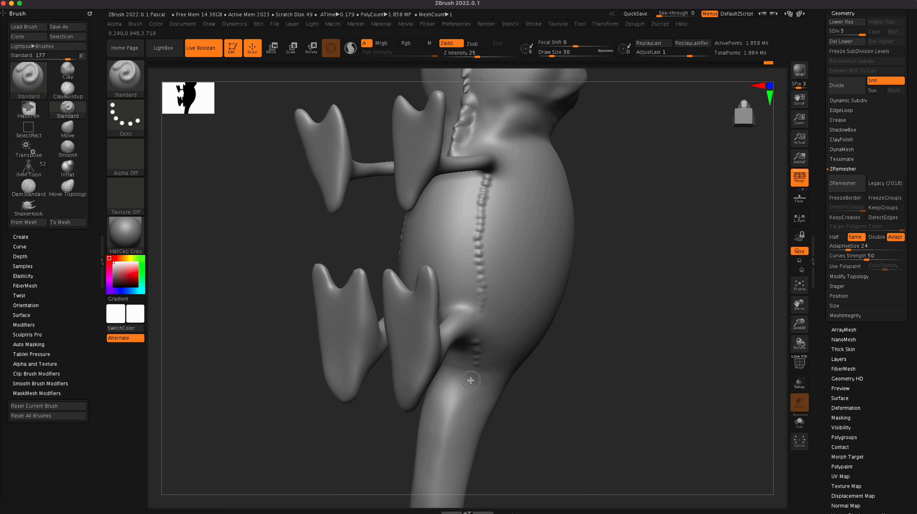
pyautogui.moveTo(470, 380); pyautogui.dragTo(594, 381)
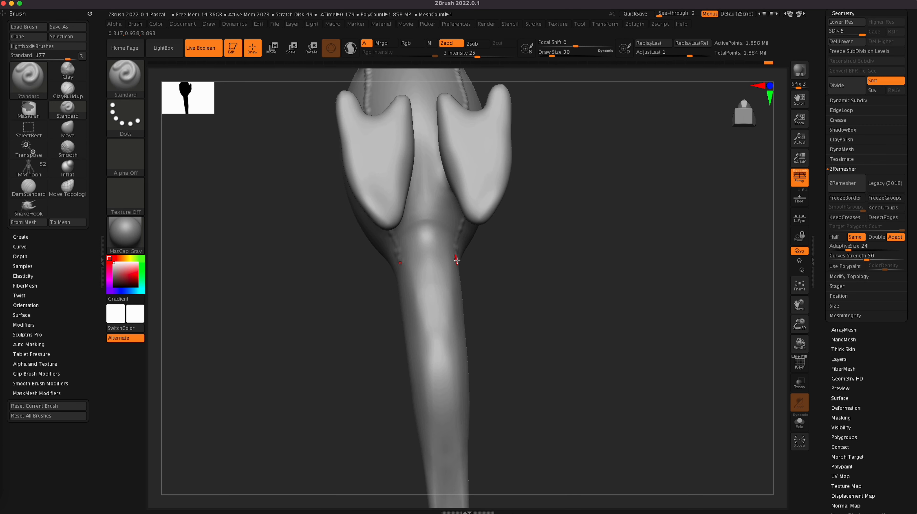
pyautogui.moveTo(457, 260); pyautogui.dragTo(548, 313)
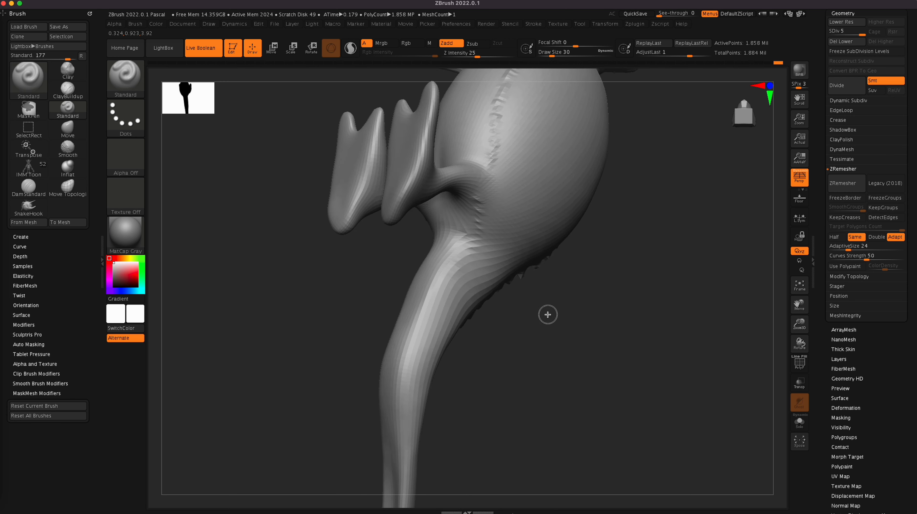
pyautogui.moveTo(547, 315); pyautogui.dragTo(467, 303)
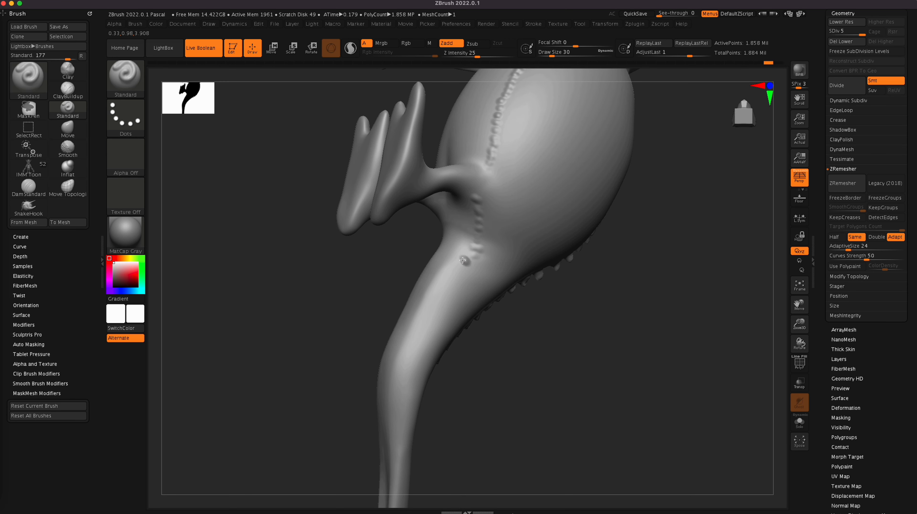
pyautogui.moveTo(445, 272)
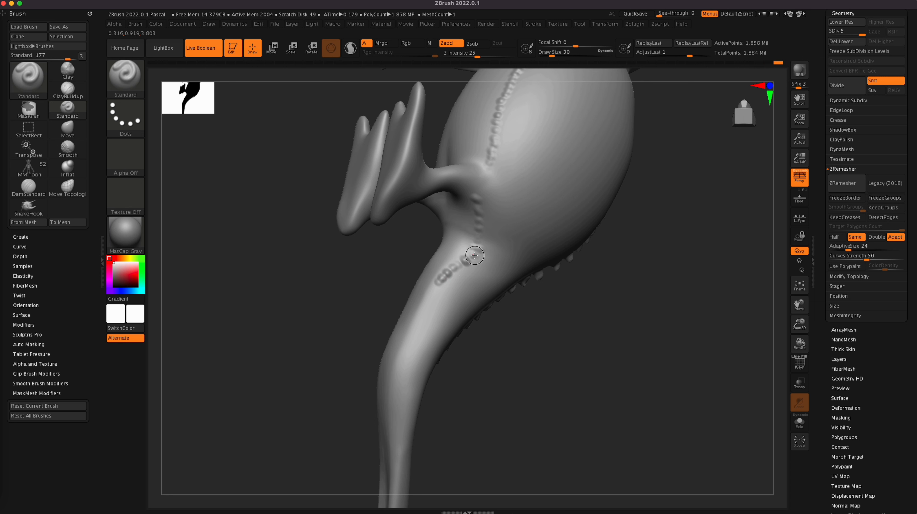
pyautogui.moveTo(477, 235)
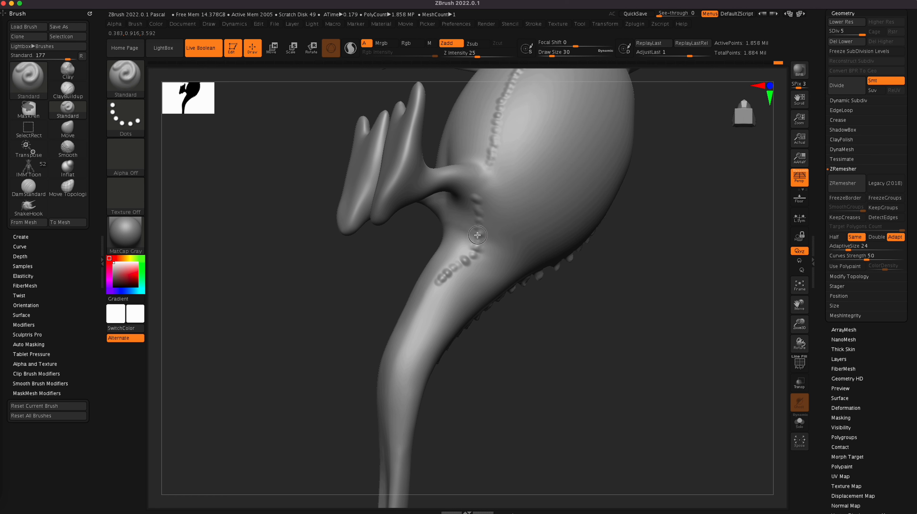
pyautogui.moveTo(477, 235); pyautogui.dragTo(507, 336)
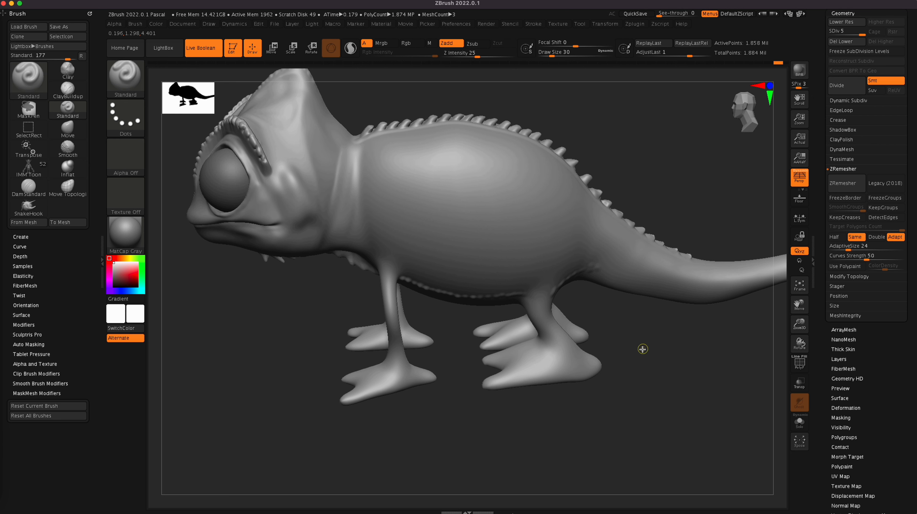
pyautogui.moveTo(586, 270)
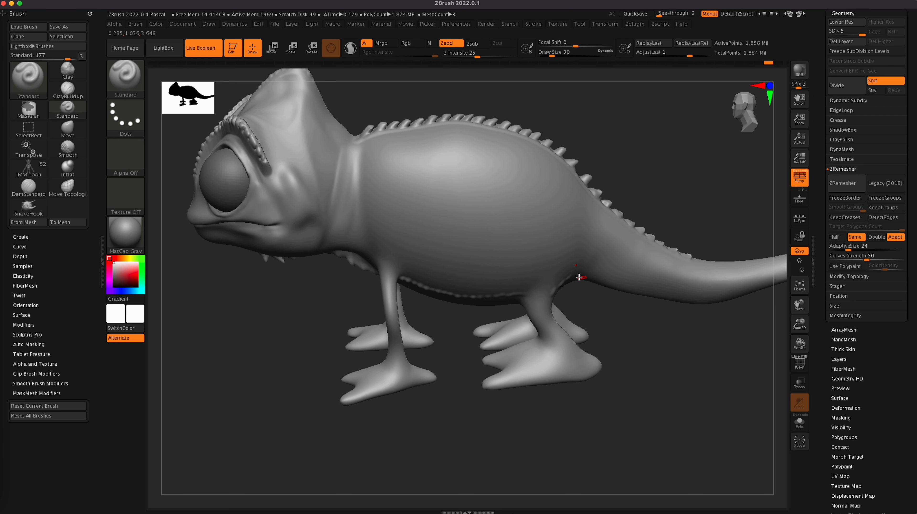
# - Orbit to a lower side view to check the belly bump row
pyautogui.moveTo(579, 277); pyautogui.dragTo(653, 313)
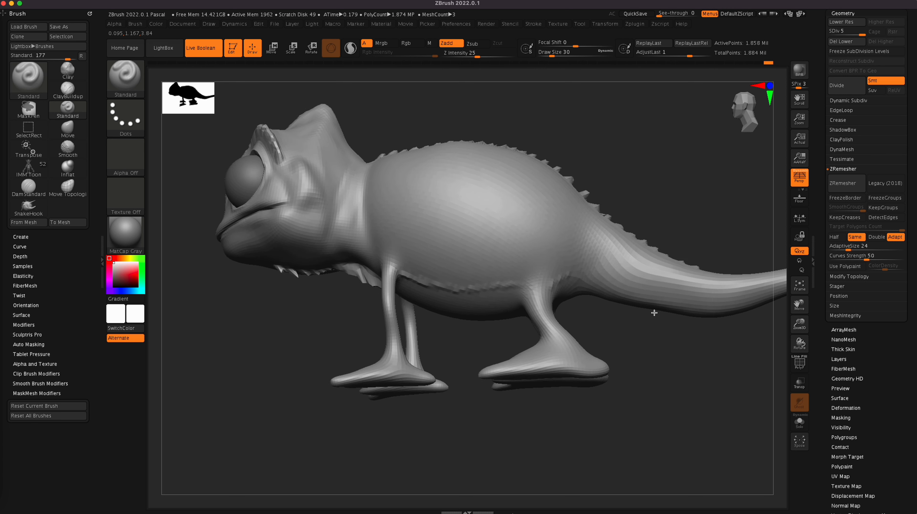
pyautogui.moveTo(653, 313); pyautogui.dragTo(586, 286)
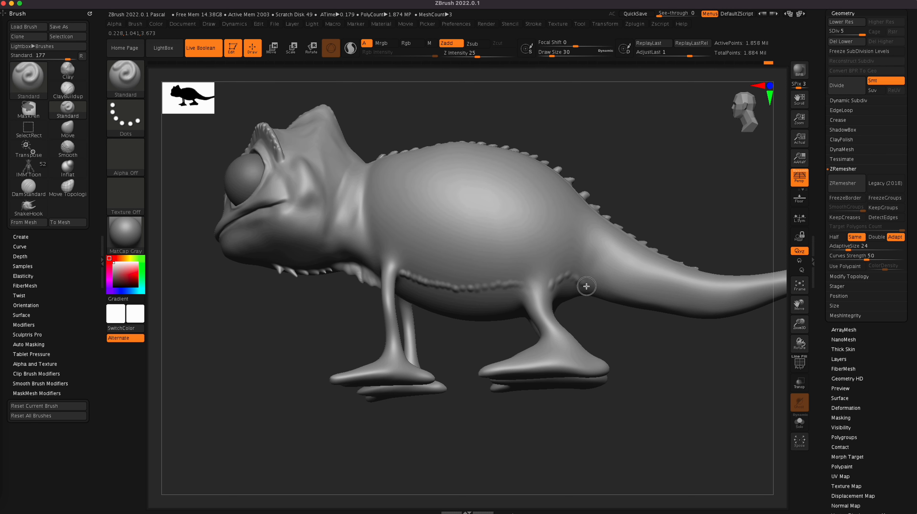
pyautogui.moveTo(641, 305)
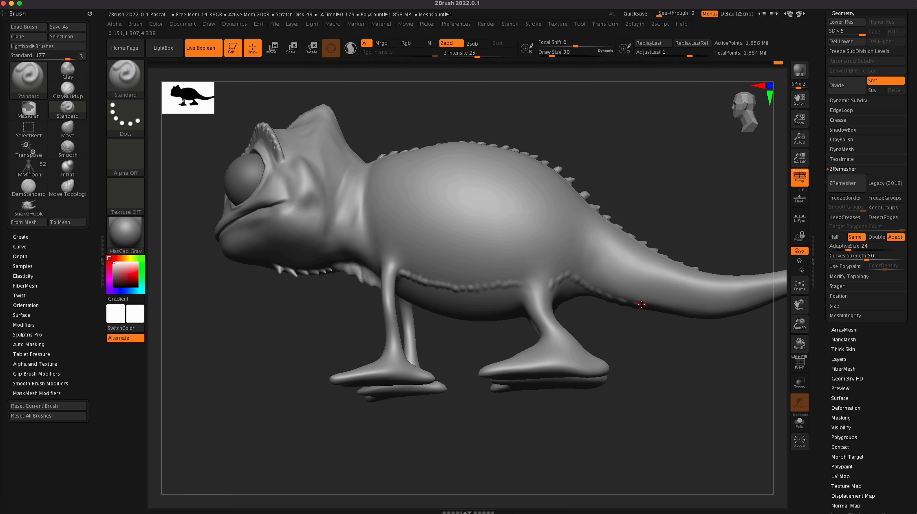
pyautogui.moveTo(641, 304); pyautogui.dragTo(711, 394)
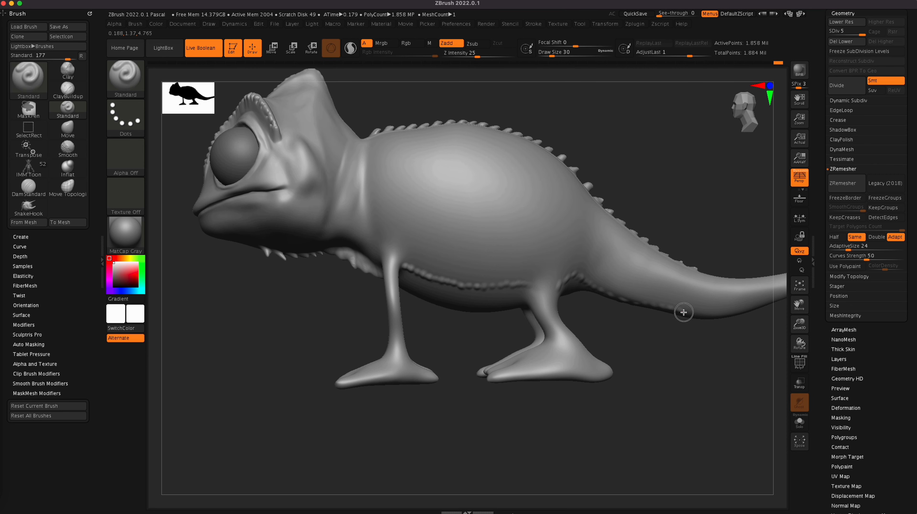
# - Carve the bump rows back to the tail base, then zoom out to frame the whole chameleon
pyautogui.moveTo(683, 313); pyautogui.dragTo(711, 391)
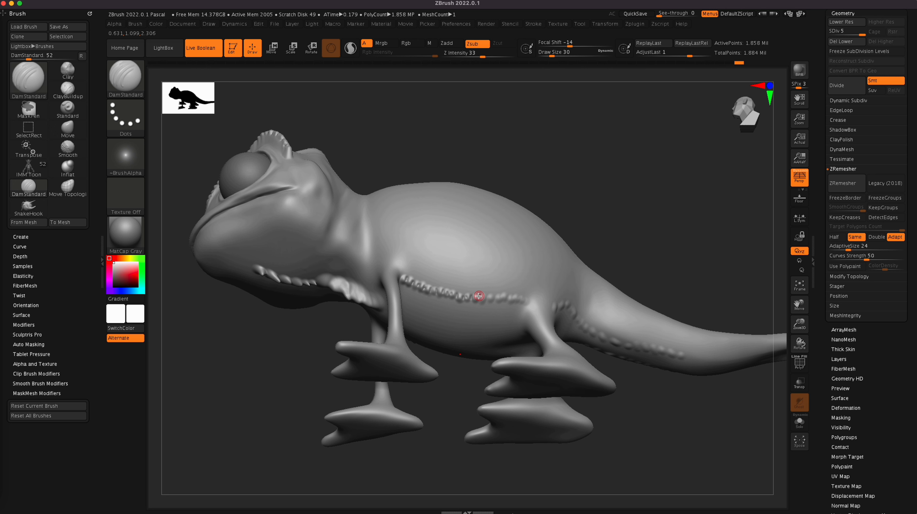
pyautogui.moveTo(503, 296)
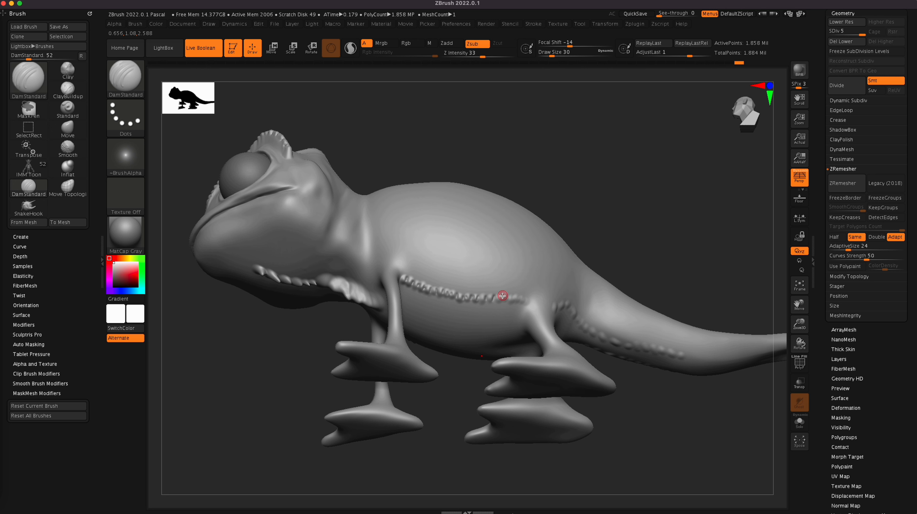
pyautogui.moveTo(518, 296)
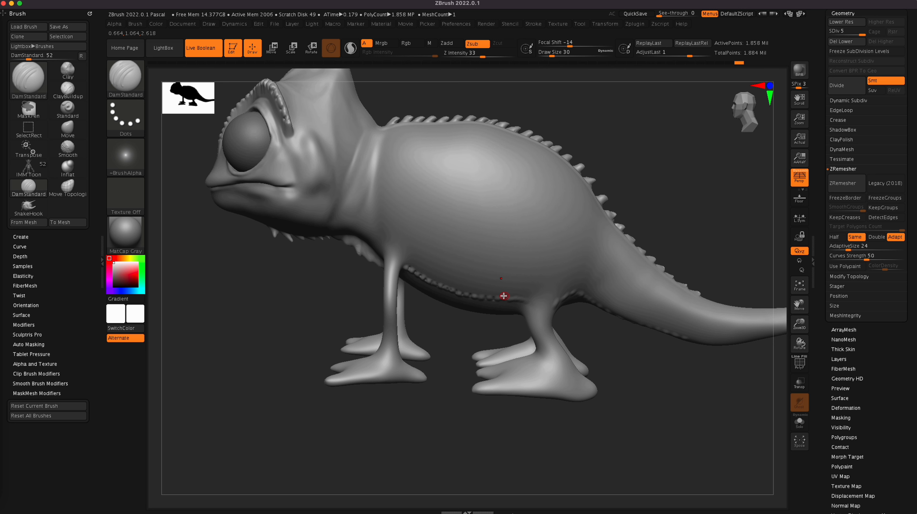
pyautogui.moveTo(516, 302)
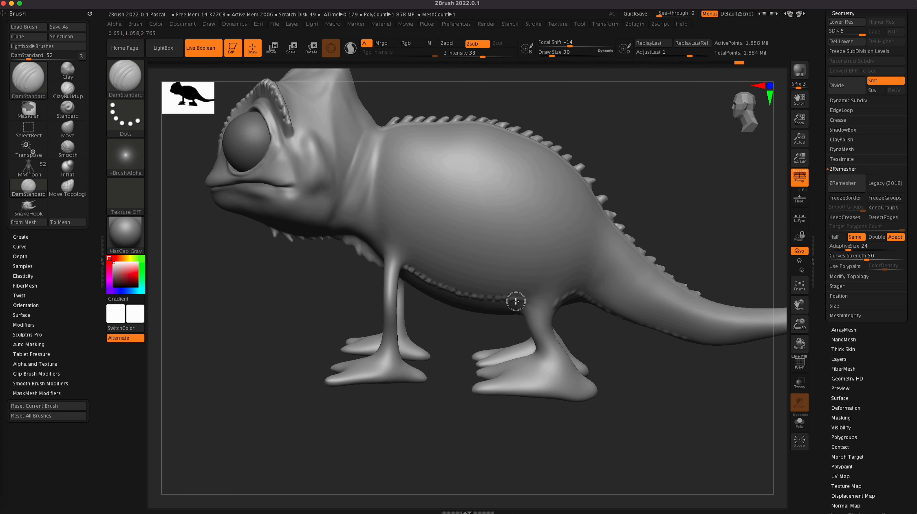
pyautogui.moveTo(562, 303)
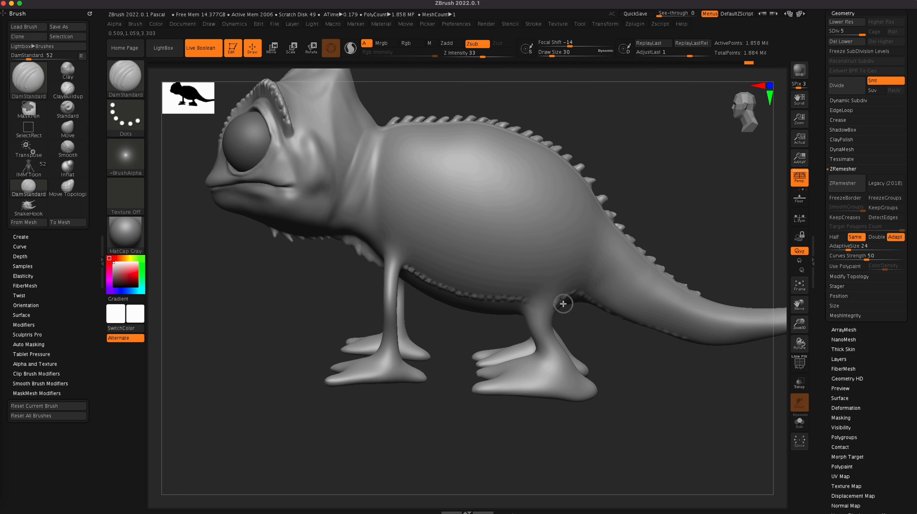
pyautogui.moveTo(583, 300)
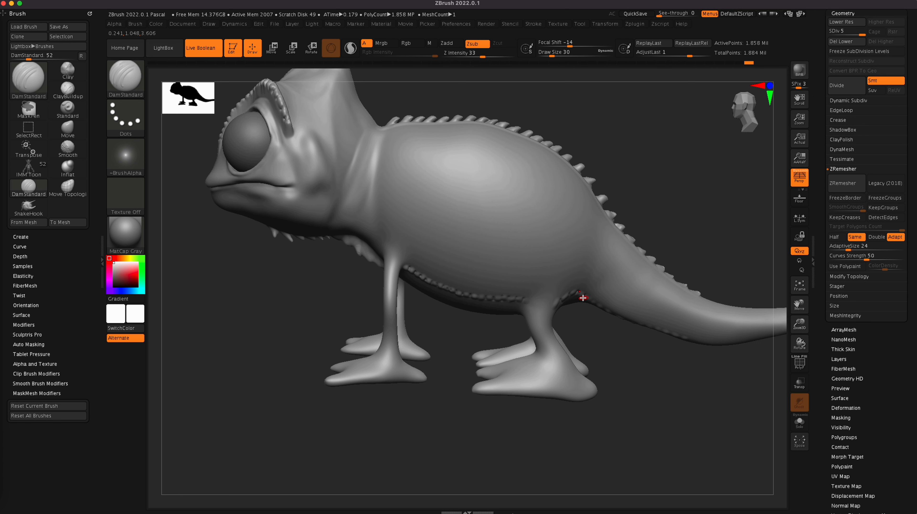
pyautogui.moveTo(581, 298); pyautogui.dragTo(662, 332)
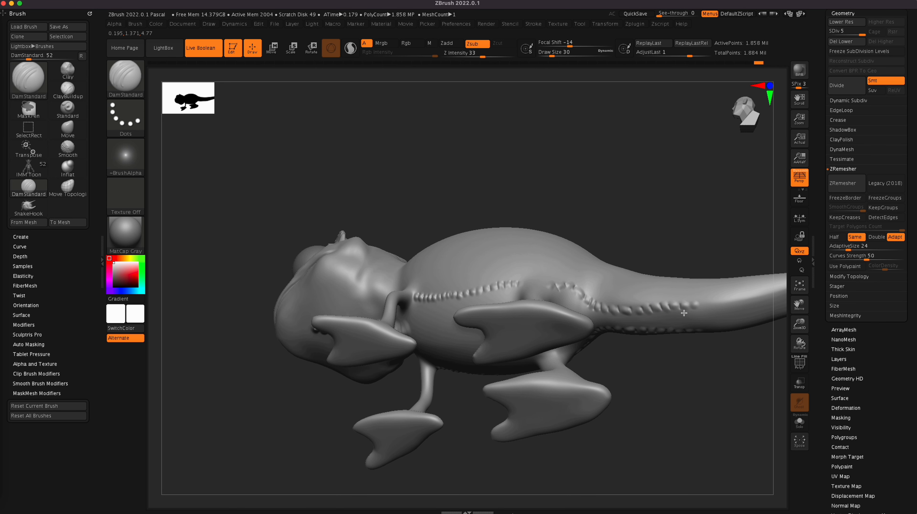
pyautogui.moveTo(683, 313); pyautogui.dragTo(702, 447)
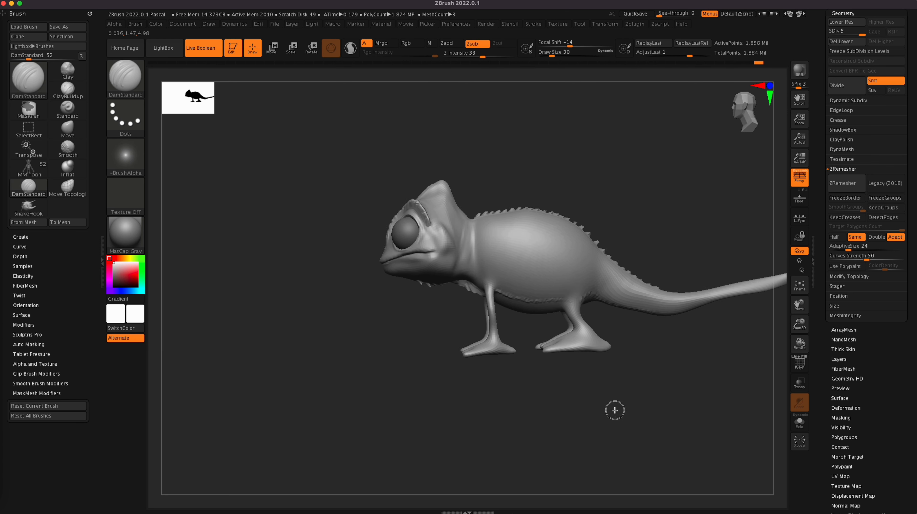
pyautogui.moveTo(615, 410); pyautogui.dragTo(573, 422)
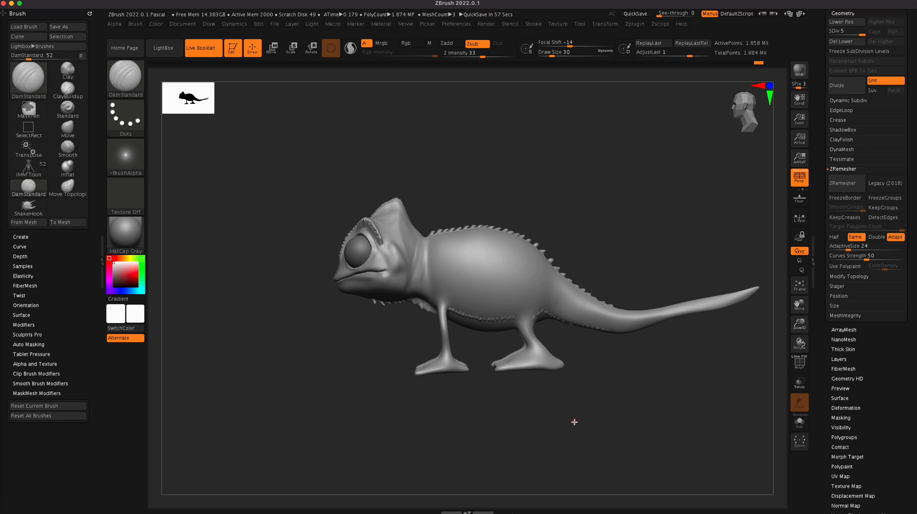
pyautogui.moveTo(553, 390)
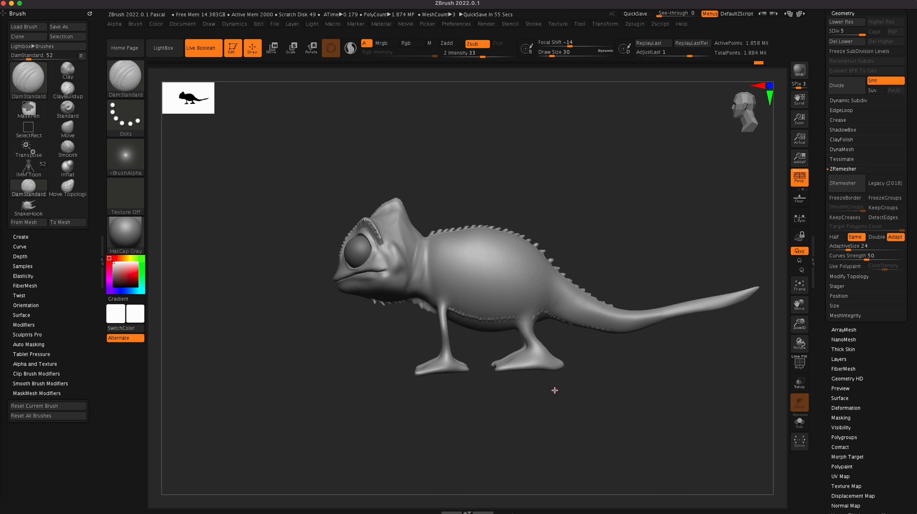
pyautogui.moveTo(562, 399)
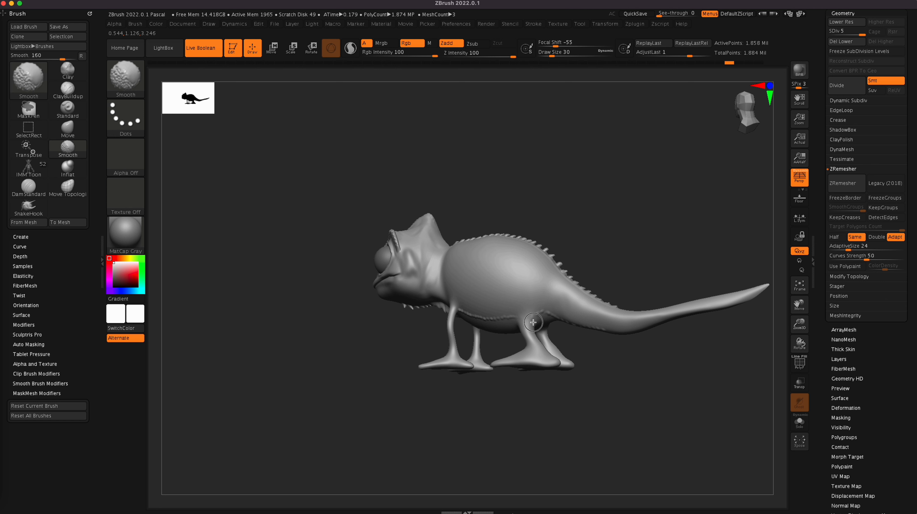
pyautogui.moveTo(513, 322)
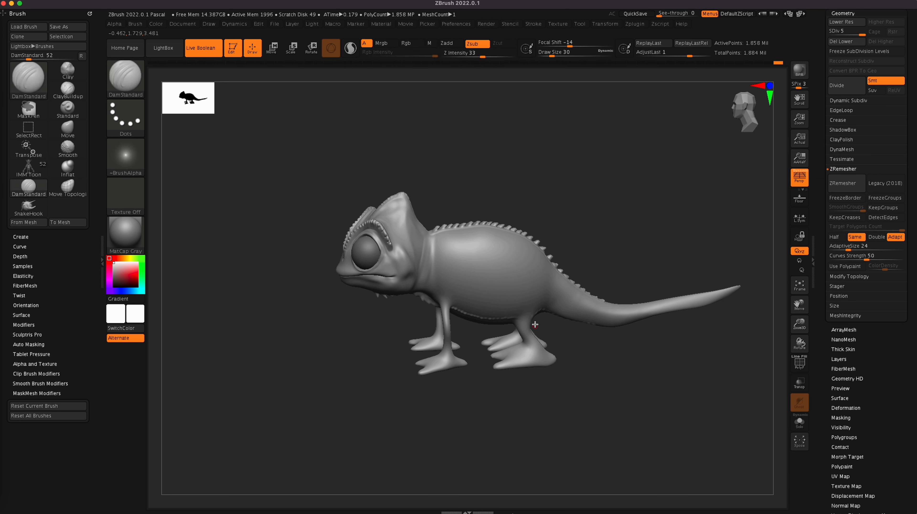
# - Switch to the Smooth brush to soften the rough ridges on the tail
pyautogui.click(68, 149)
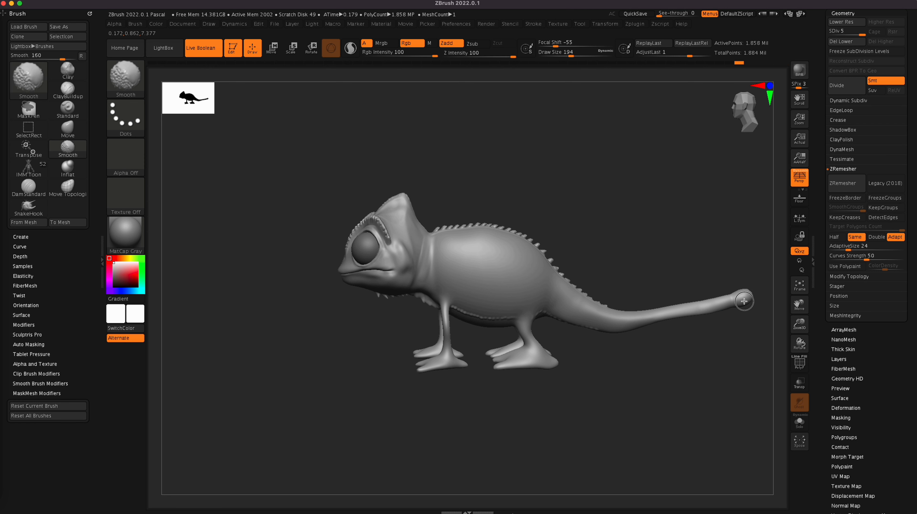
pyautogui.moveTo(738, 293)
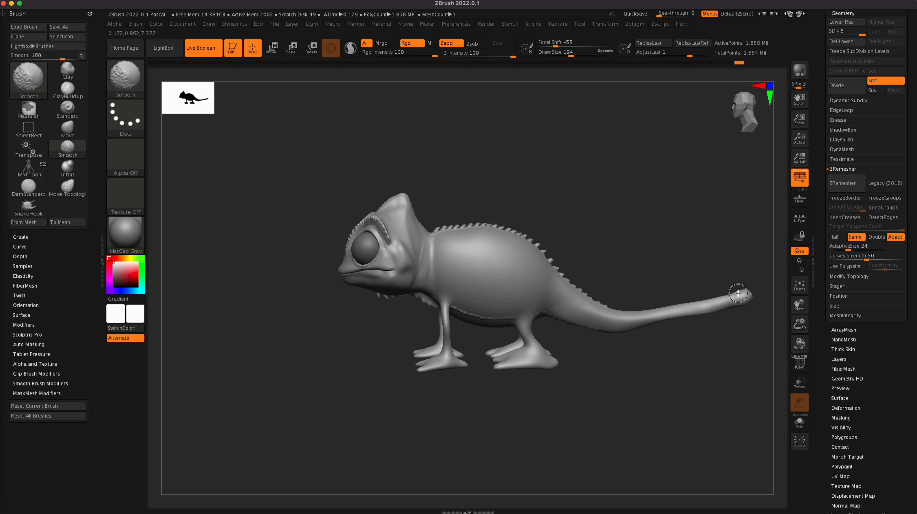
pyautogui.moveTo(706, 314)
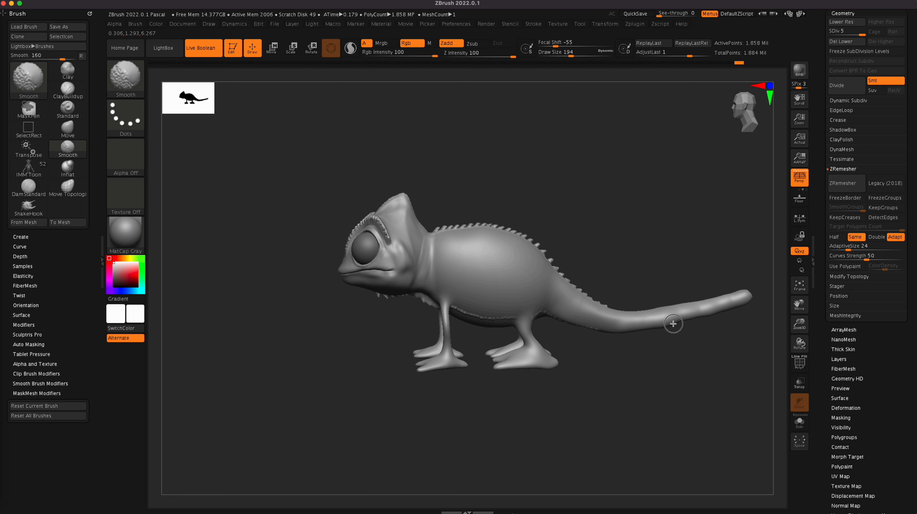
pyautogui.moveTo(720, 305)
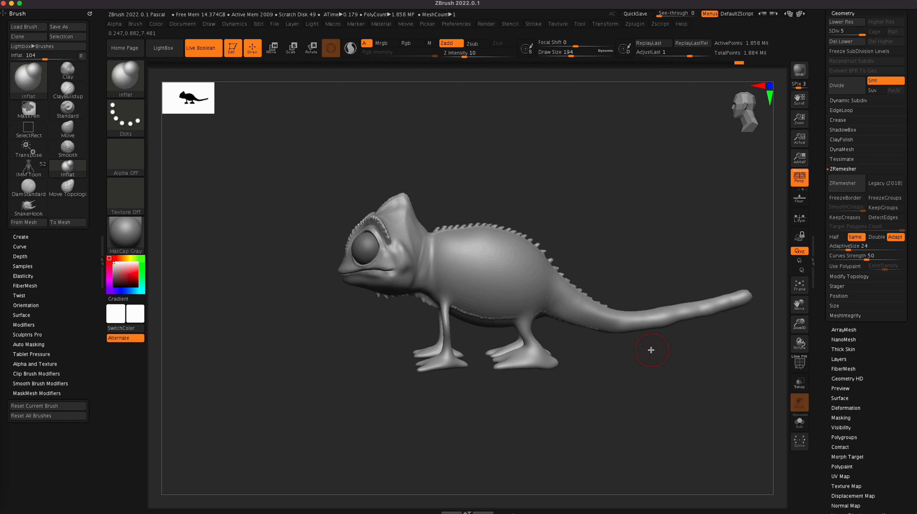
pyautogui.moveTo(661, 344)
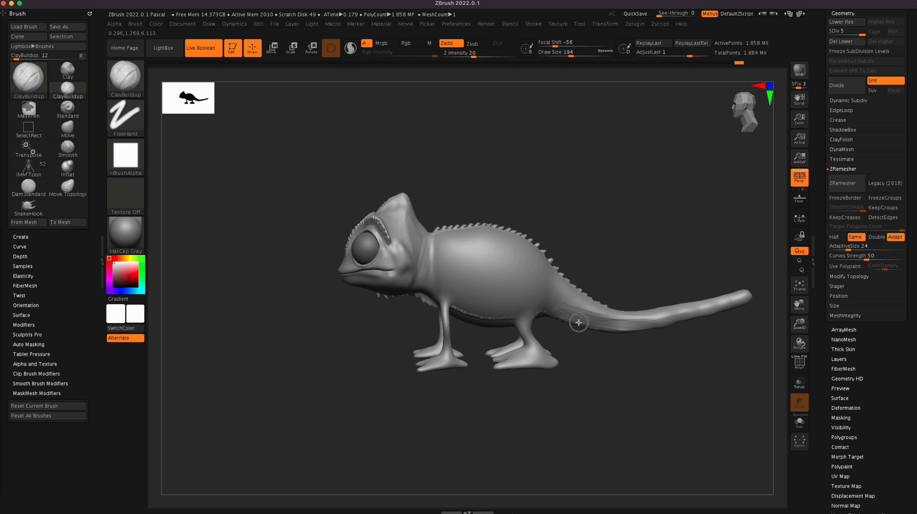
# - Smooth the tail, then with the Move brush pull its tip upward into a curl
pyautogui.click(68, 149)
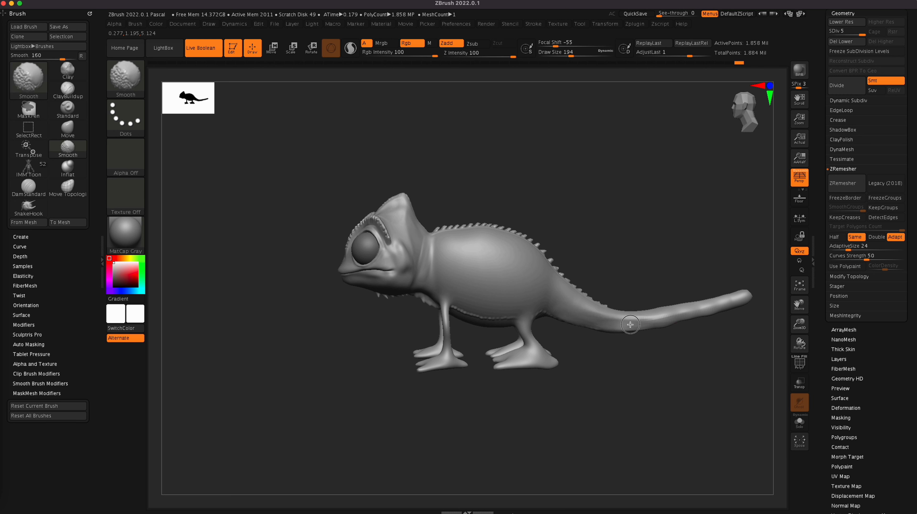
pyautogui.moveTo(710, 308)
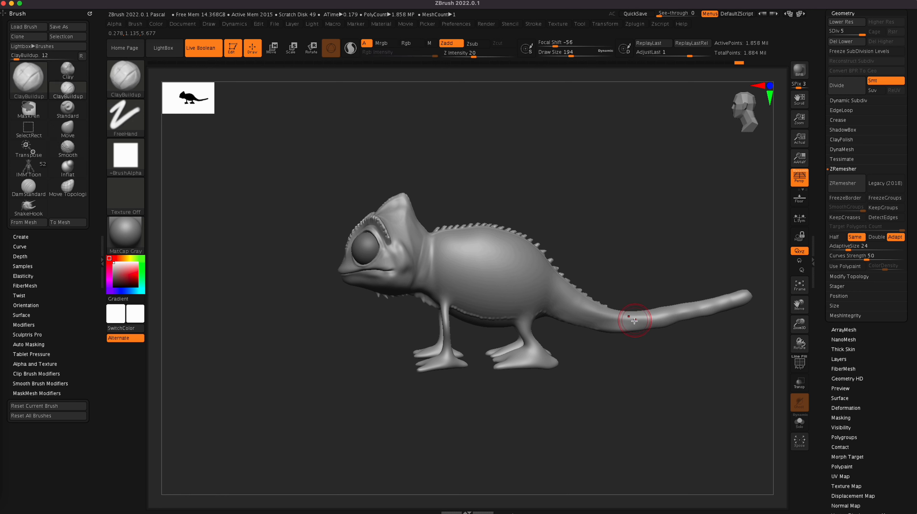
pyautogui.moveTo(702, 311)
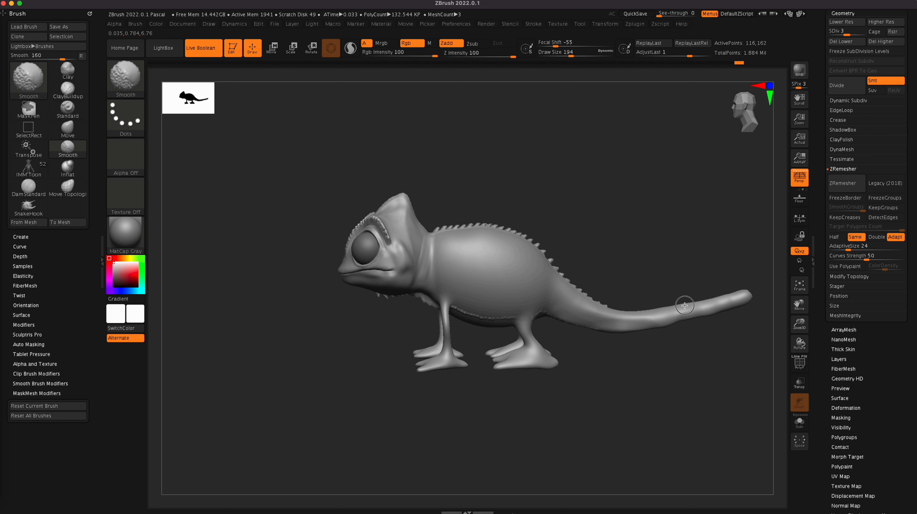
pyautogui.moveTo(651, 311)
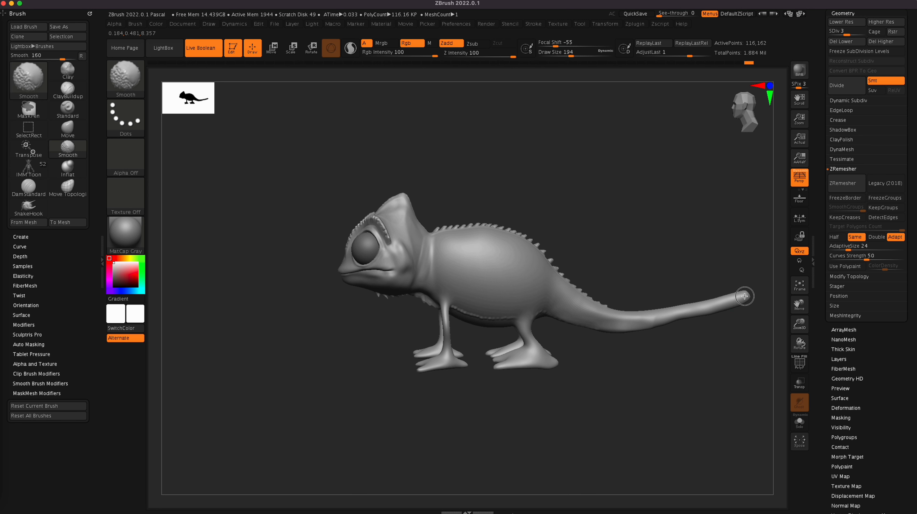
pyautogui.click(68, 90)
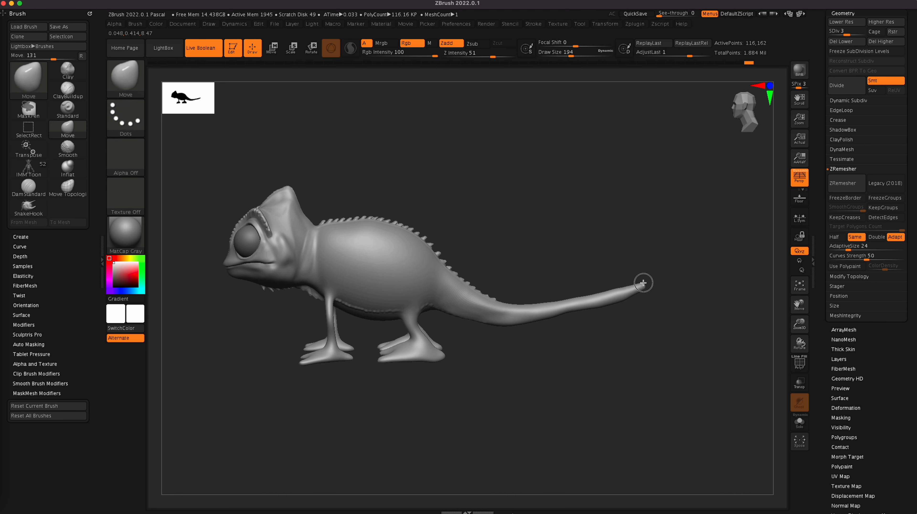
pyautogui.moveTo(642, 283); pyautogui.dragTo(571, 309)
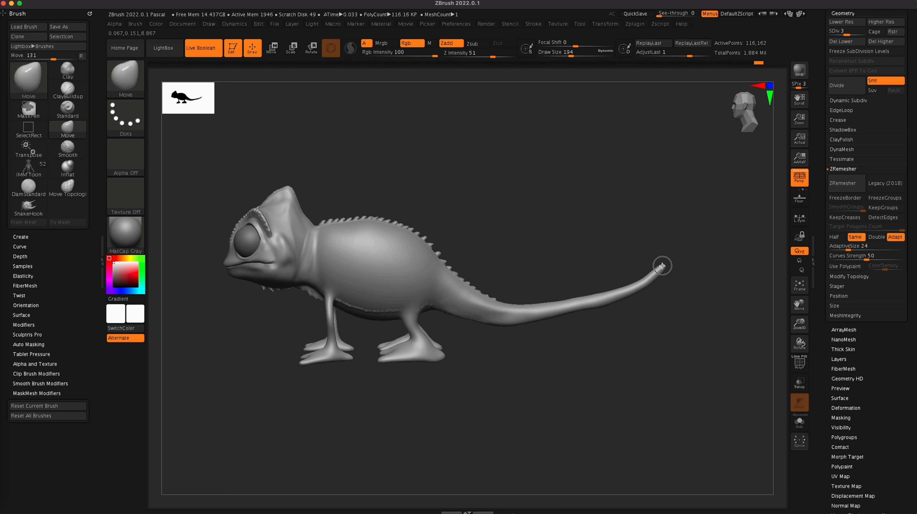
pyautogui.moveTo(661, 266); pyautogui.dragTo(567, 313)
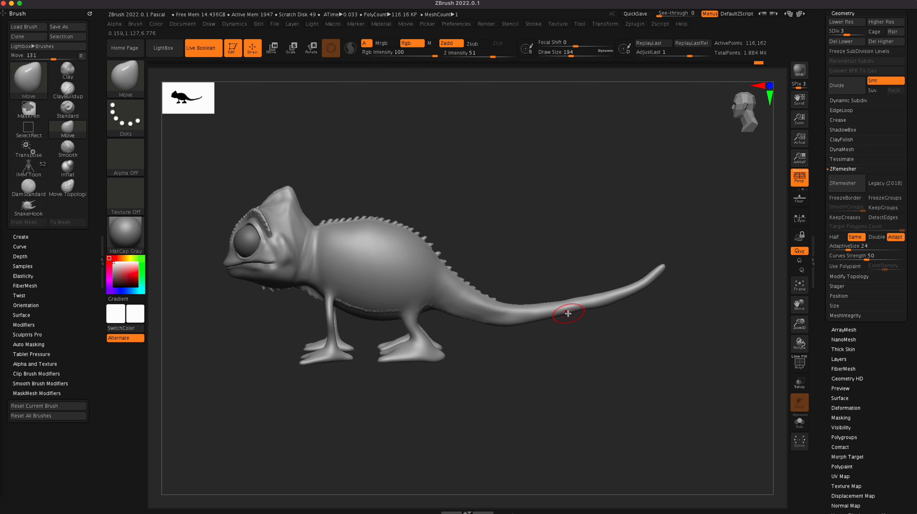
# - Adjust the middle of the tail's arc, then turn the chameleon to face the front
pyautogui.moveTo(567, 313); pyautogui.dragTo(630, 392)
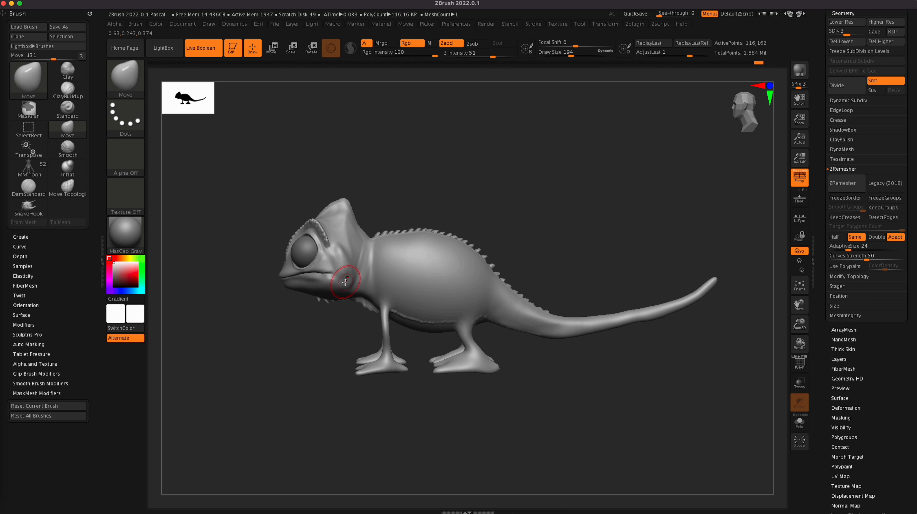
pyautogui.moveTo(343, 294)
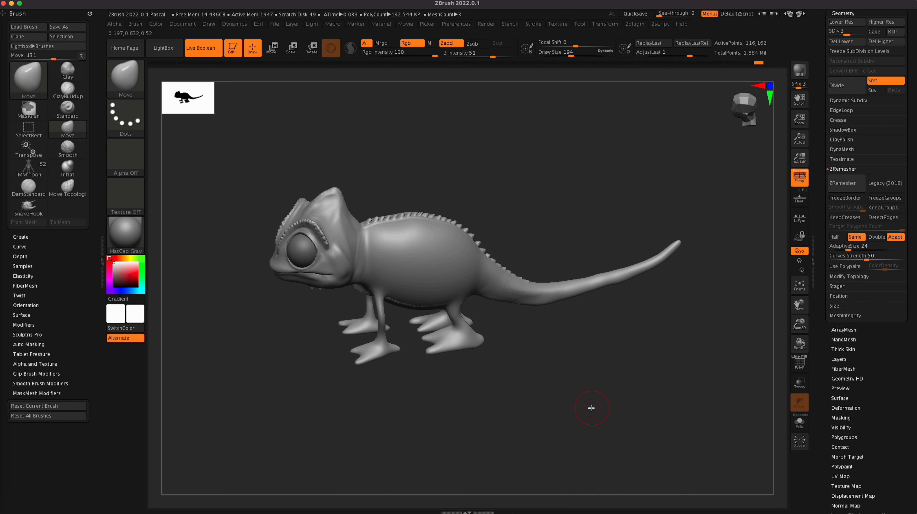
pyautogui.moveTo(590, 408); pyautogui.dragTo(425, 371)
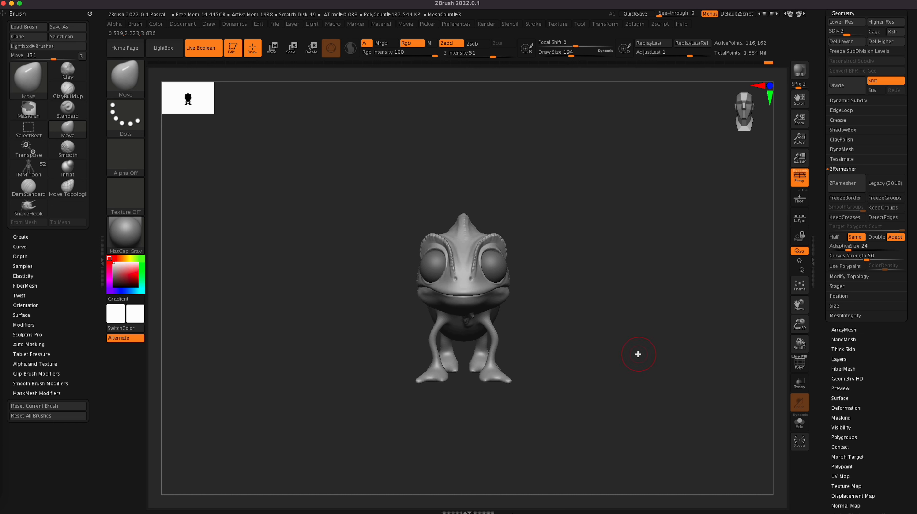
# - Save the sculpt as a .ZPR project, replacing the existing file
pyautogui.click(597, 252)
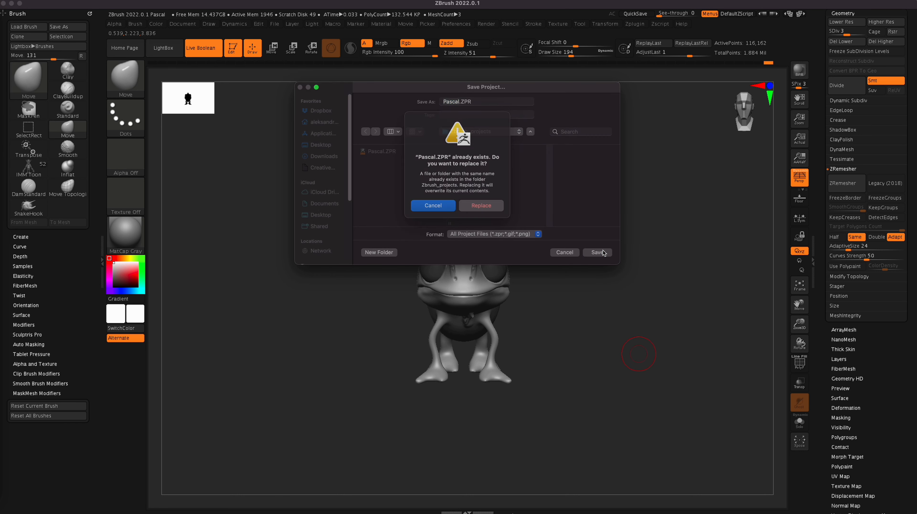
pyautogui.click(480, 205)
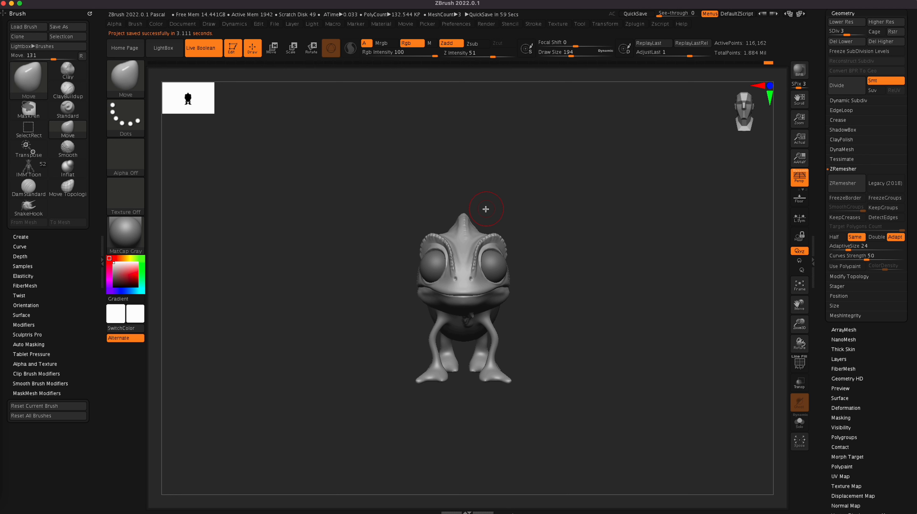
pyautogui.moveTo(508, 455)
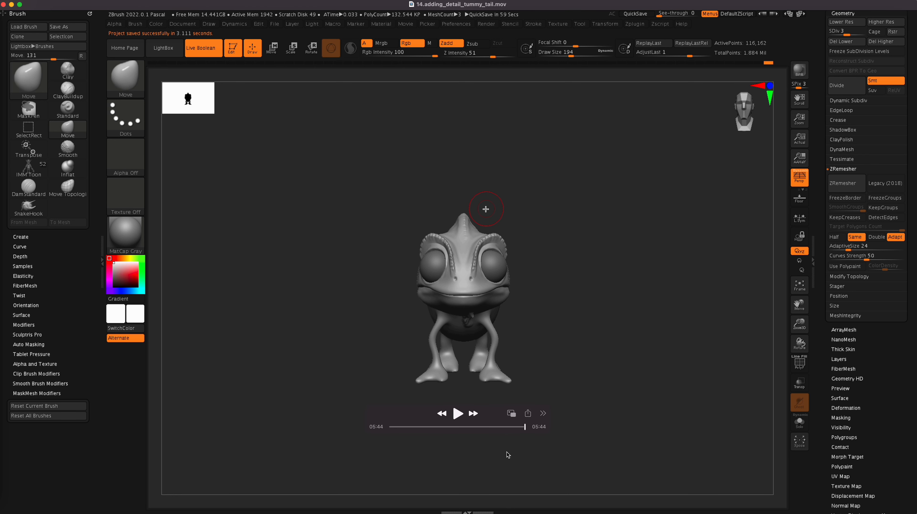